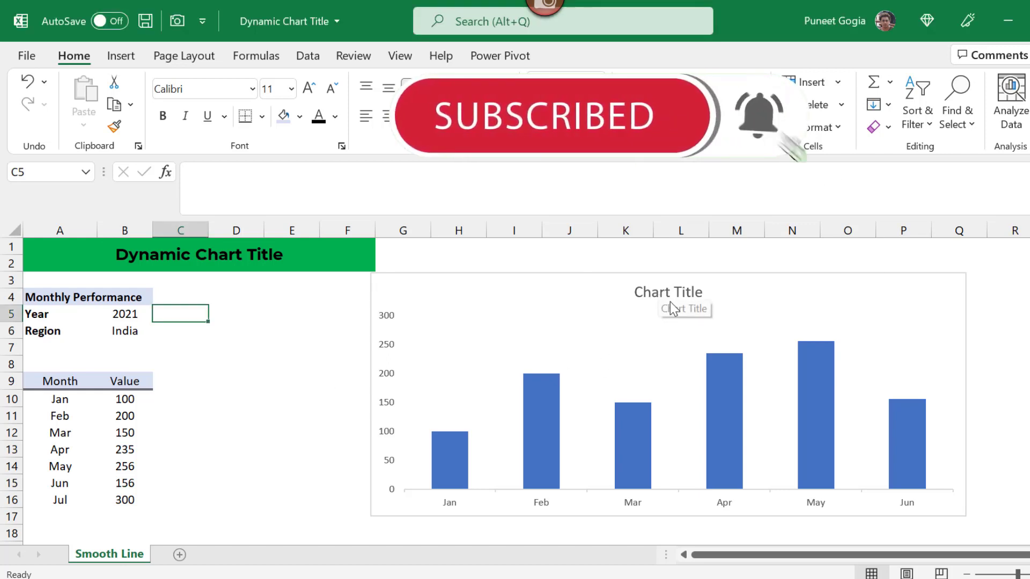
Select the chart title and enter = to link it to cell A4, 'Monthly Performance'
left_click(668, 292)
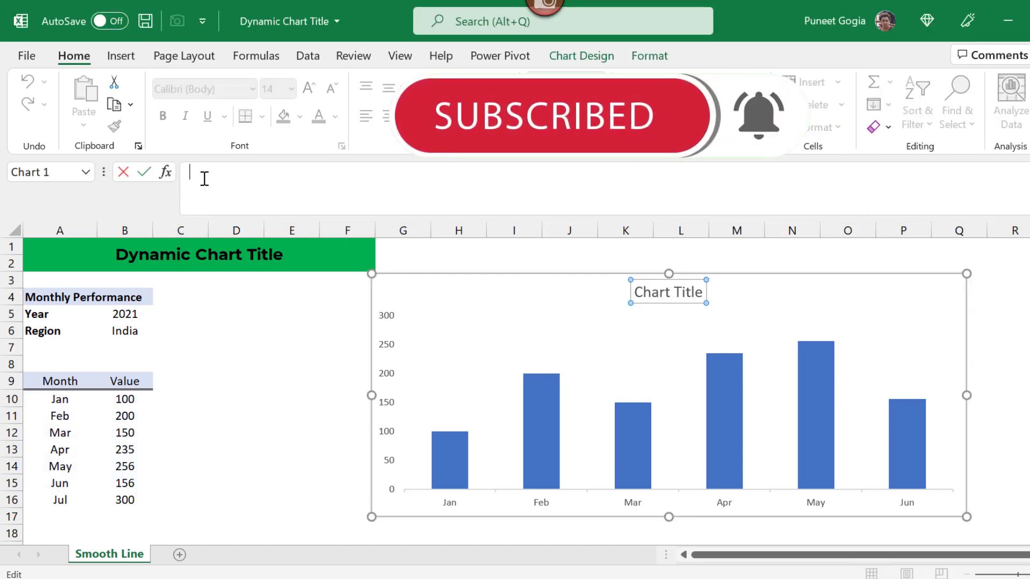
type("=")
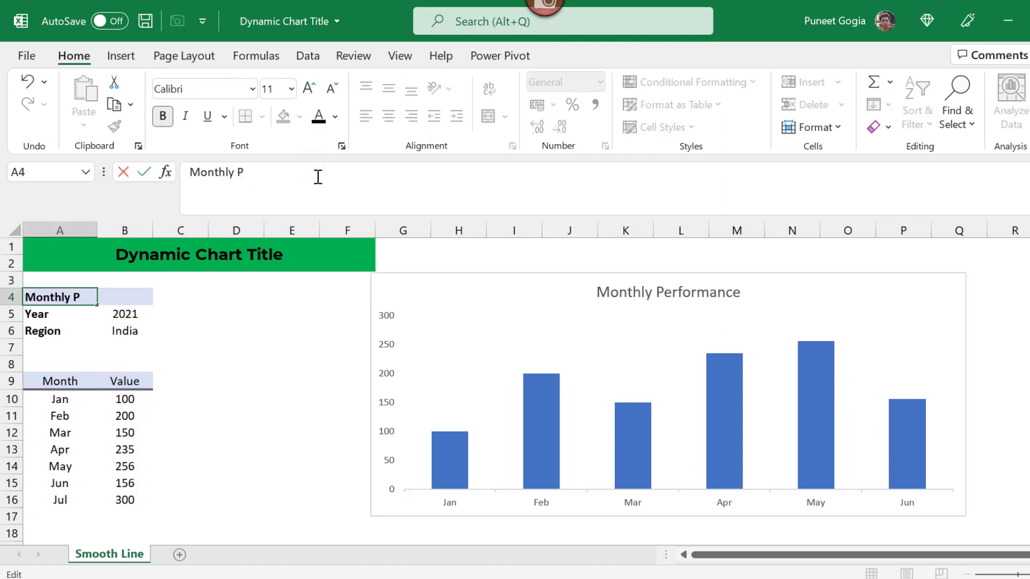
key("enter")
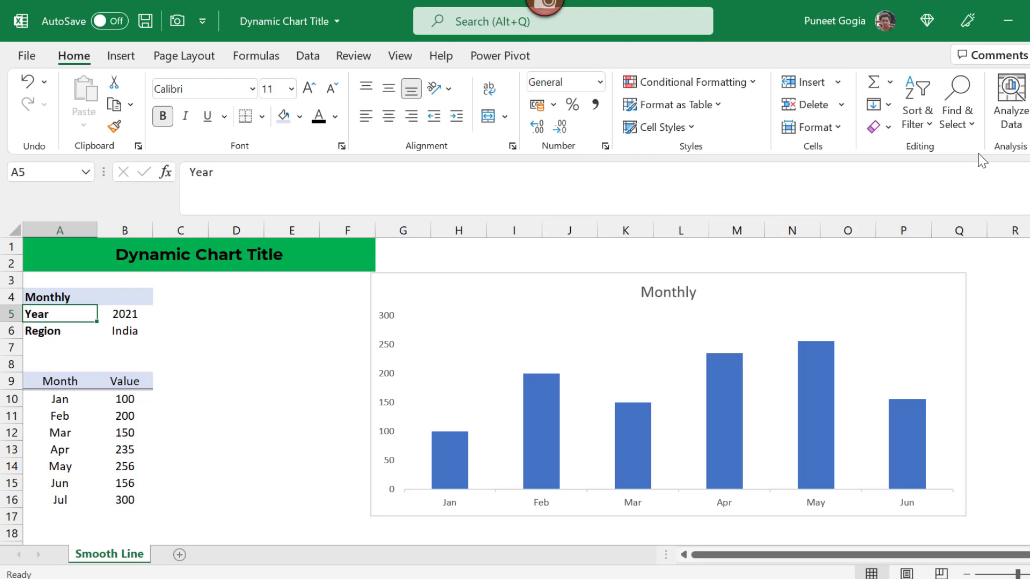
mouse_move(683, 313)
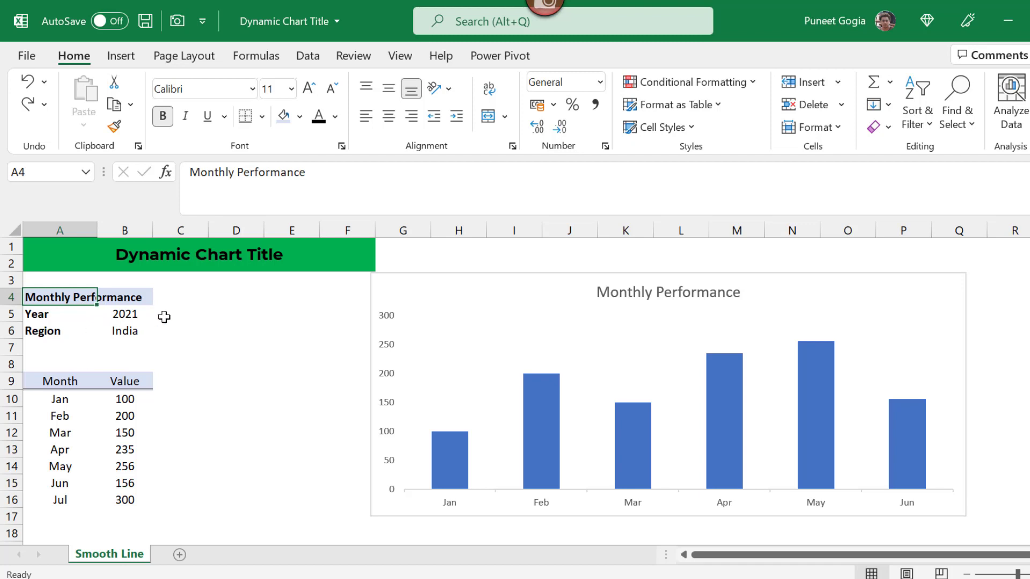
Start the combined title formula =A4&" " in an empty cell, then select the year cell
left_click(181, 296)
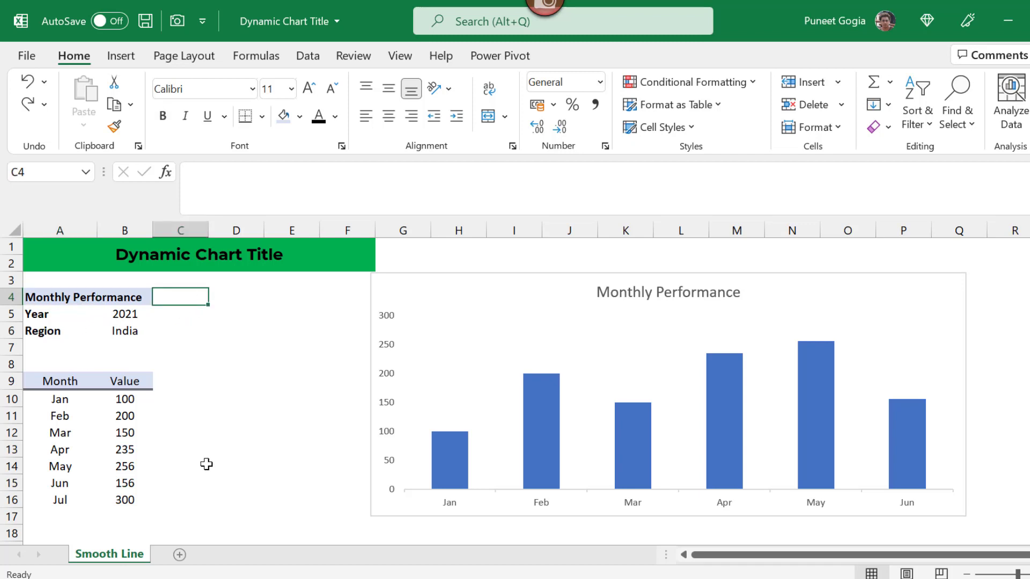
type("=A4")
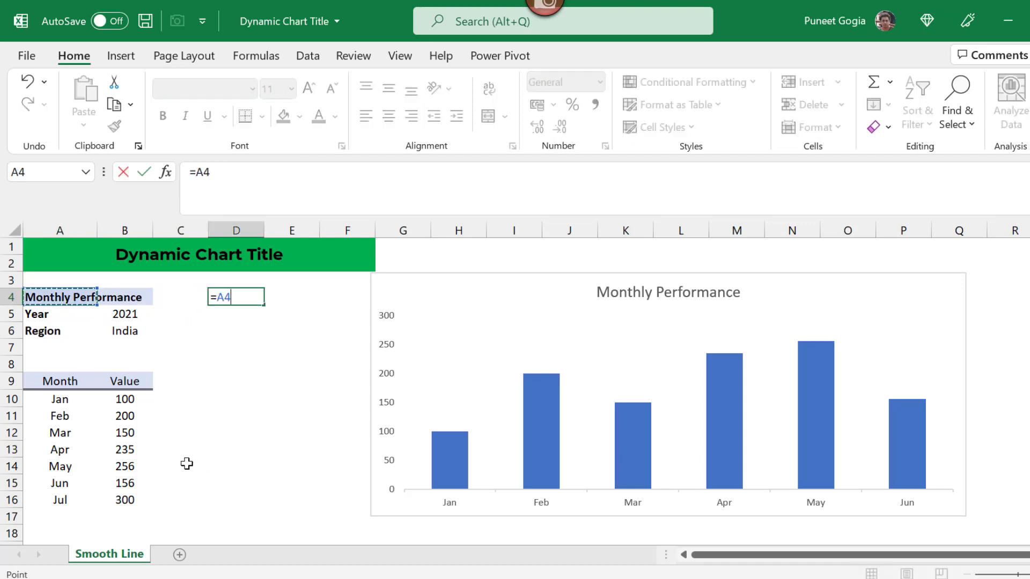
type("&\" \"")
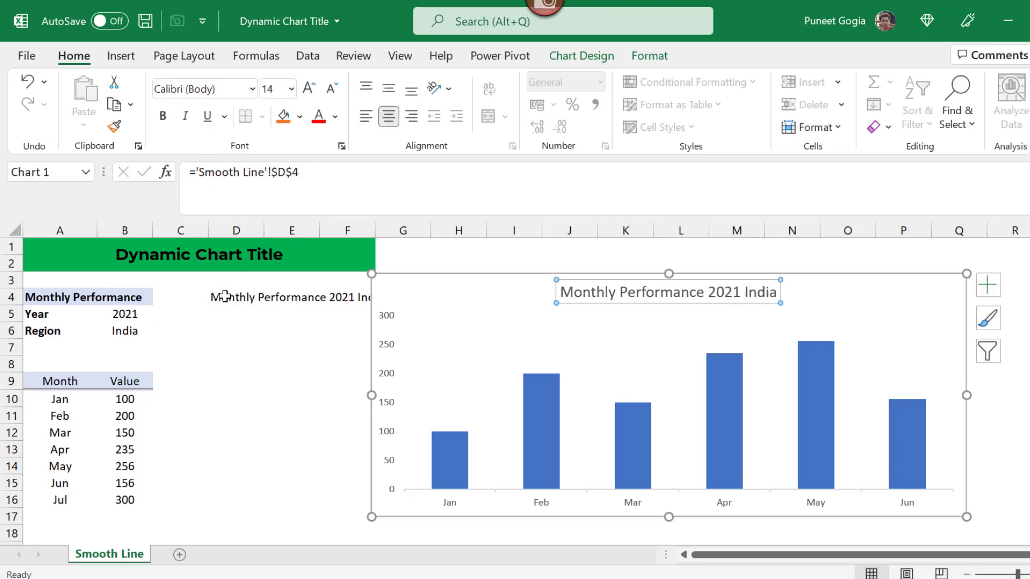
left_click(125, 314)
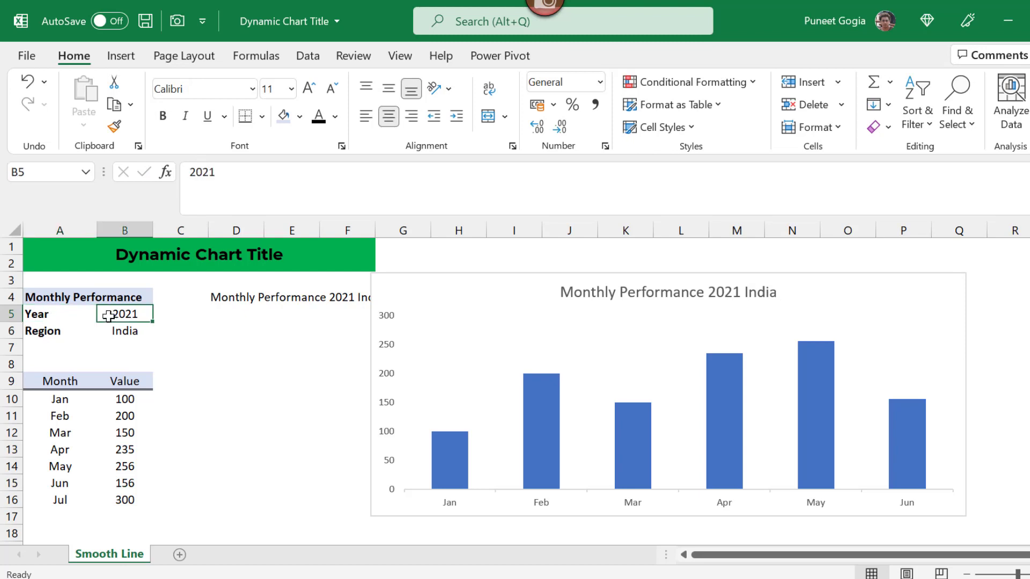